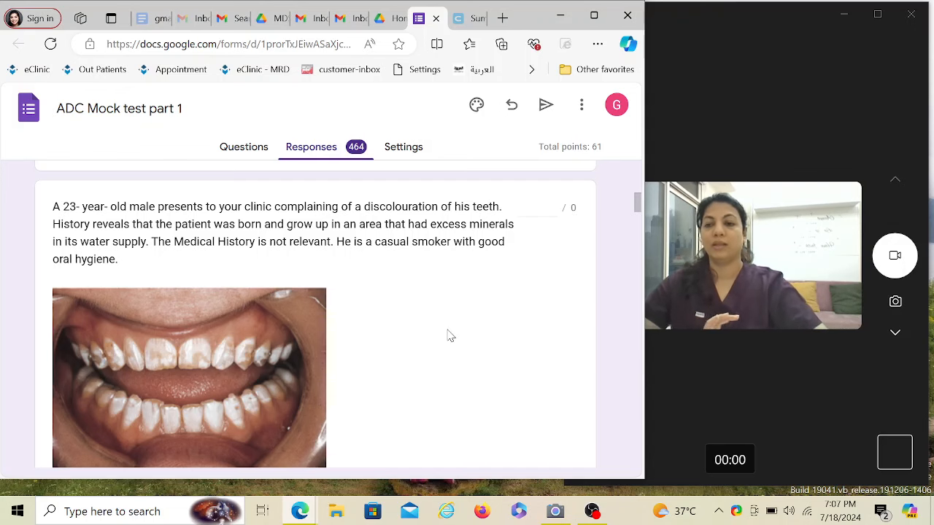
scroll("down", 3)
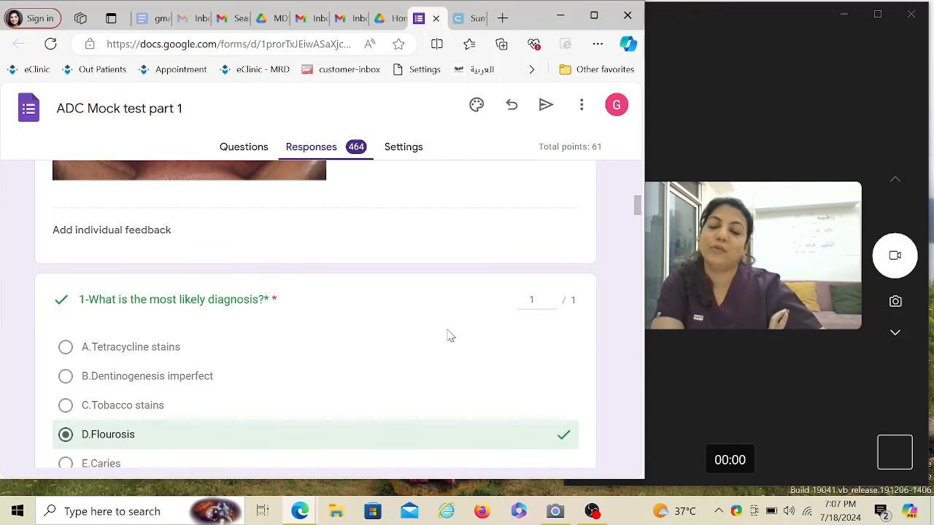
scroll("up", 3)
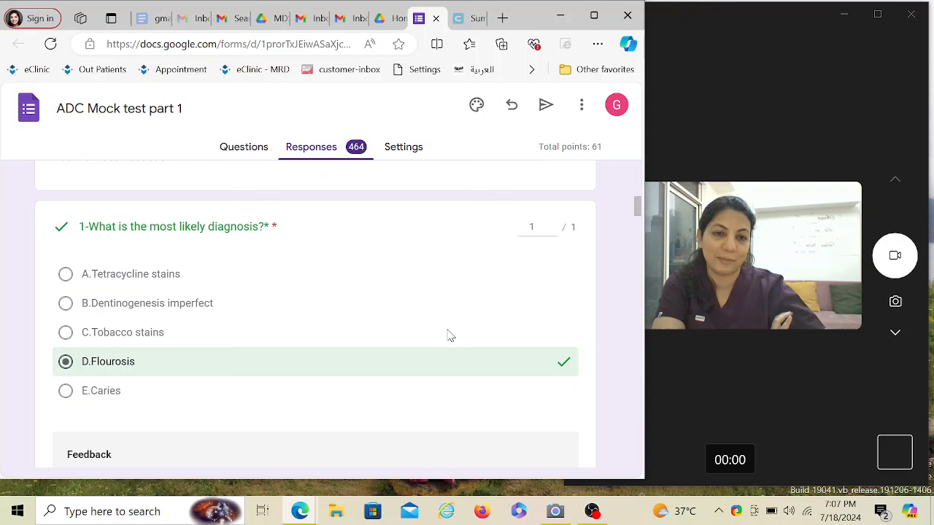
mouse_move(337, 334)
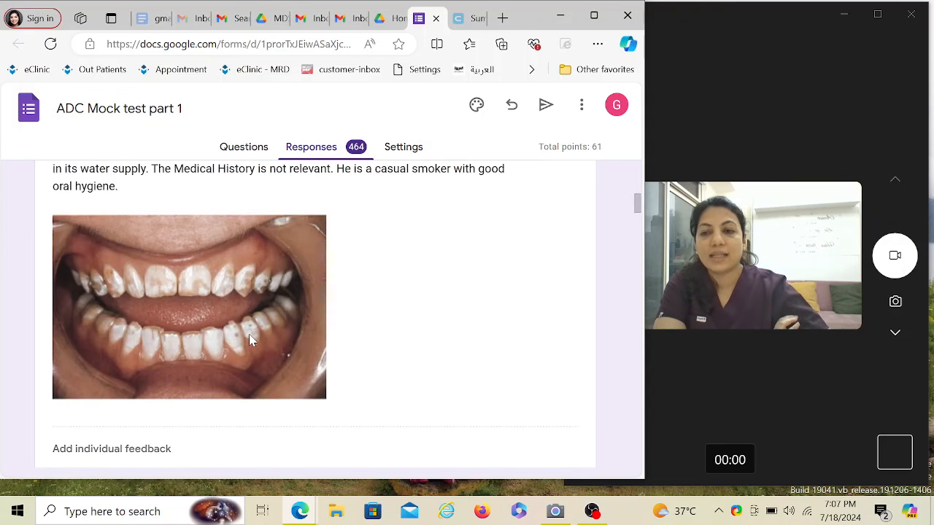
scroll("up", 3)
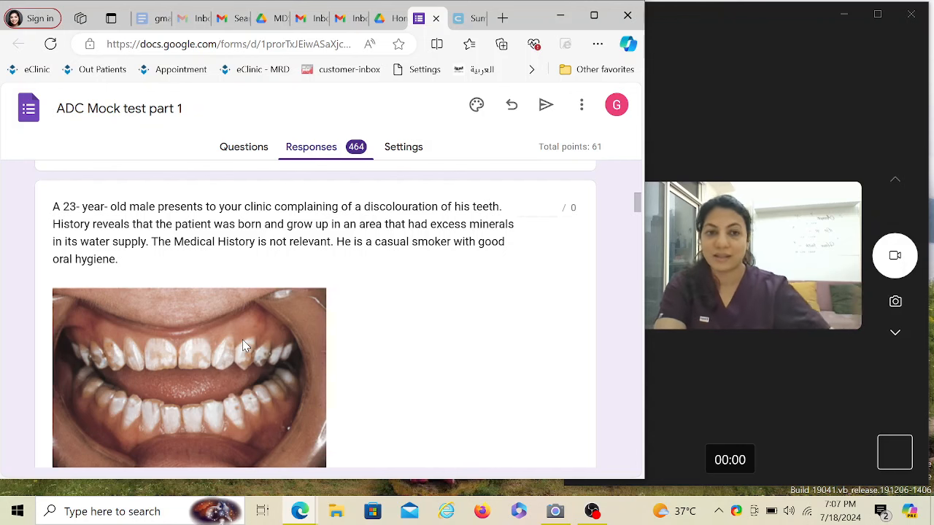
scroll("down", 3)
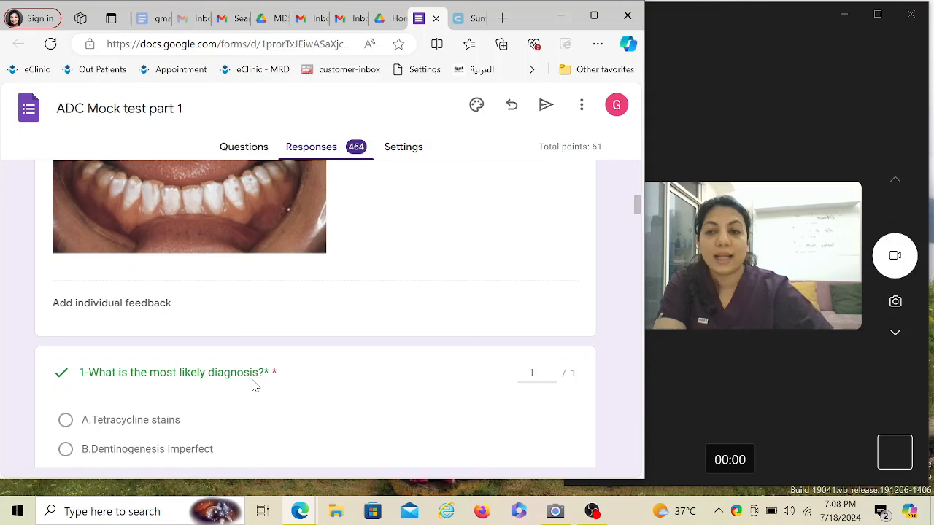
scroll("up", 3)
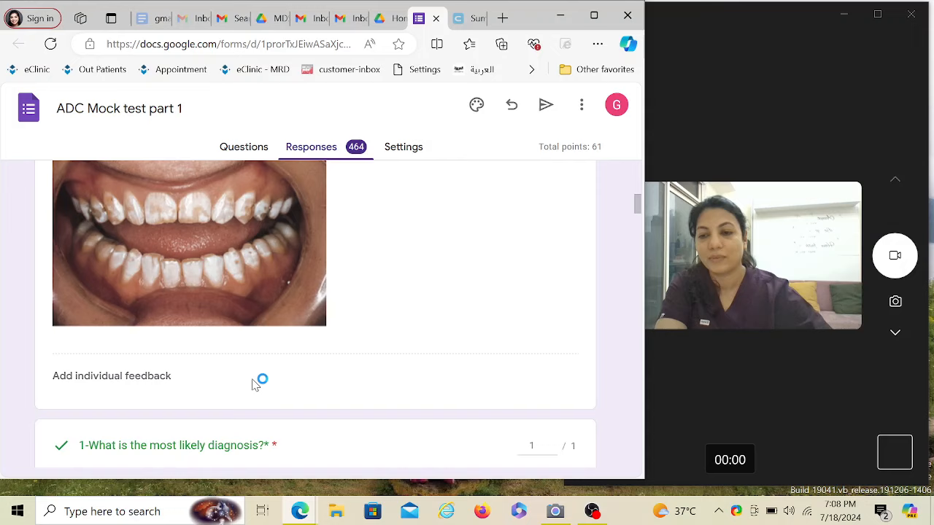
scroll("down", 3)
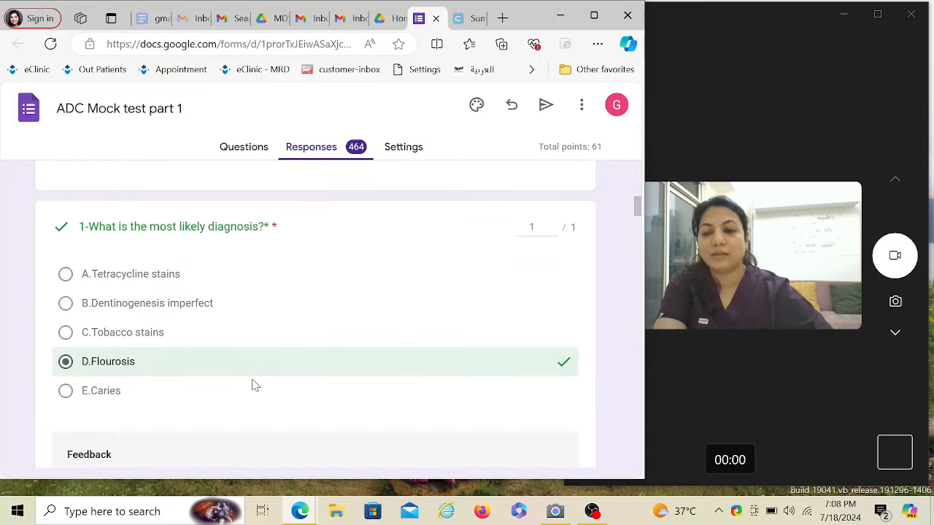
scroll("up", 3)
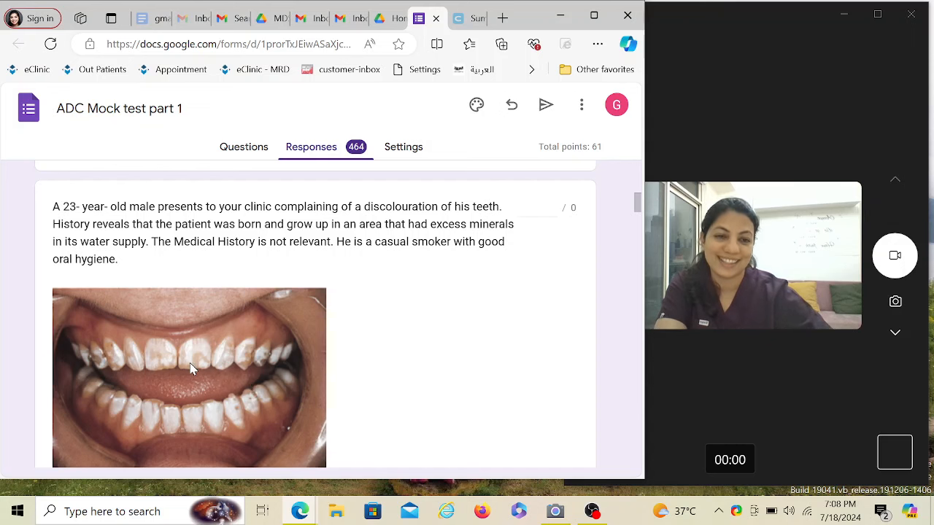
scroll("down", 3)
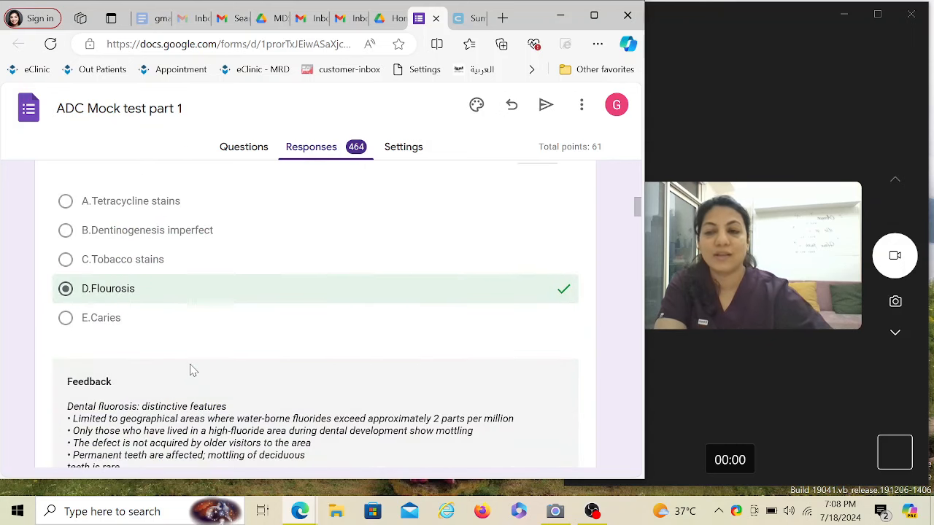
scroll("up", 3)
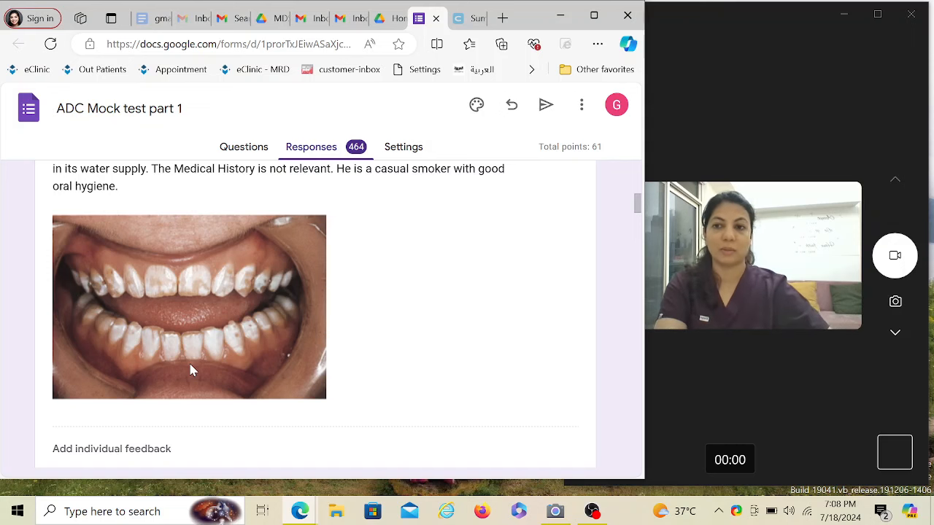
scroll("down", 3)
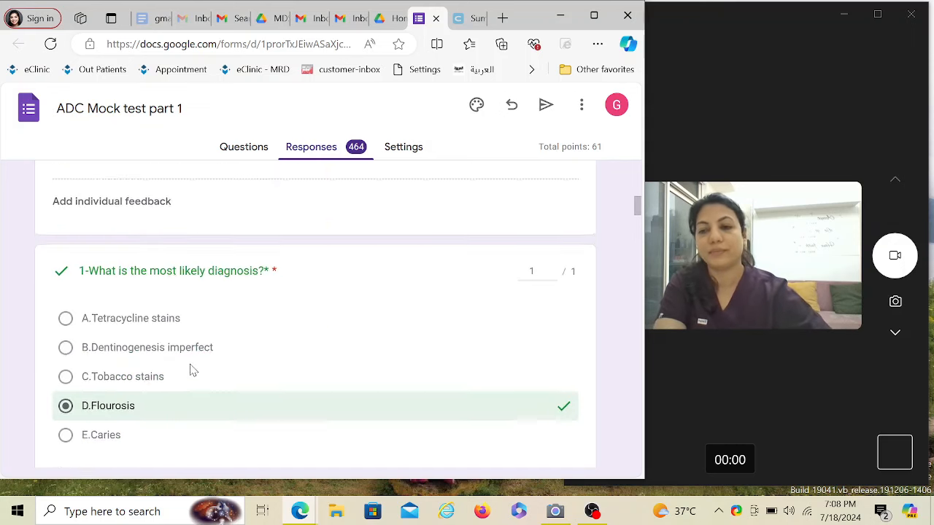
scroll("down", 3)
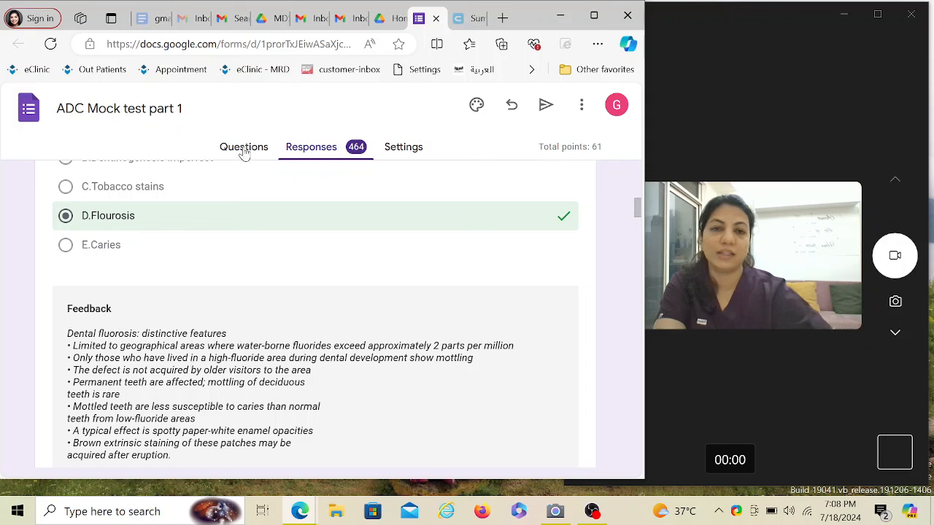
mouse_move(181, 292)
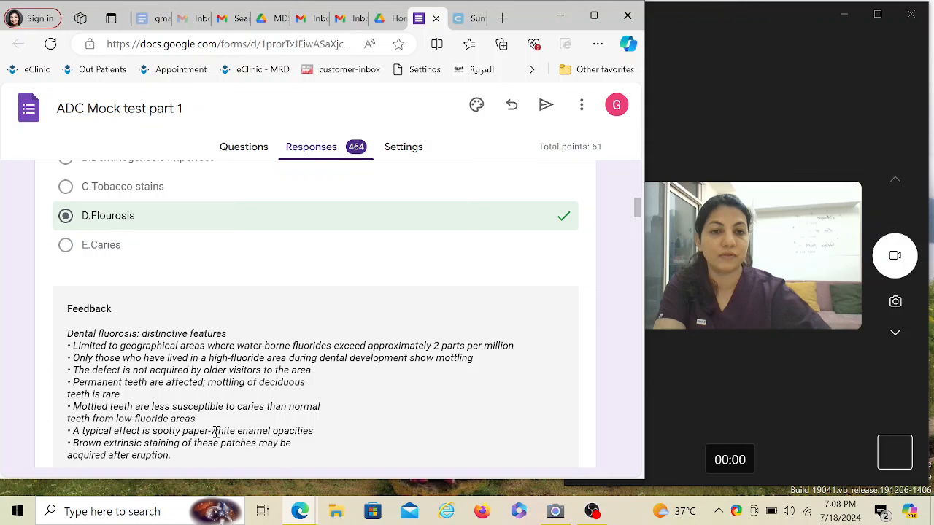
scroll("down", 3)
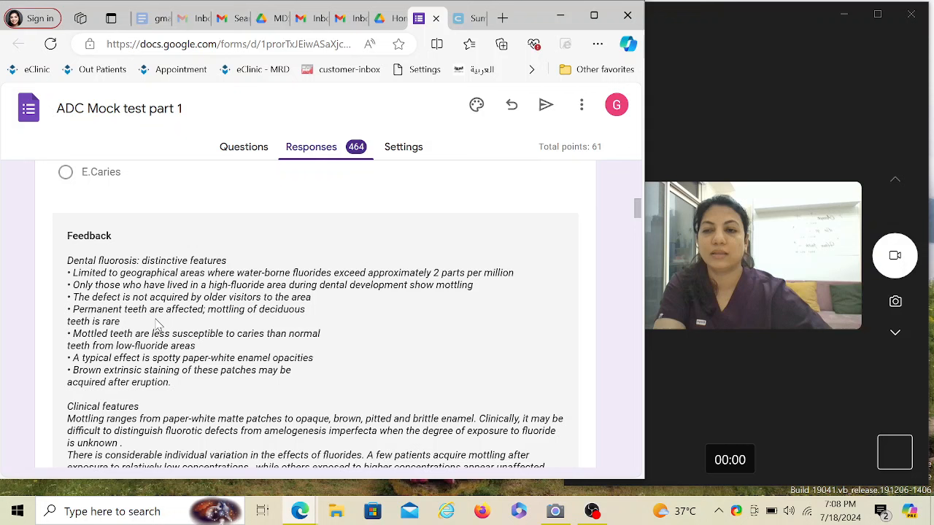
mouse_move(290, 278)
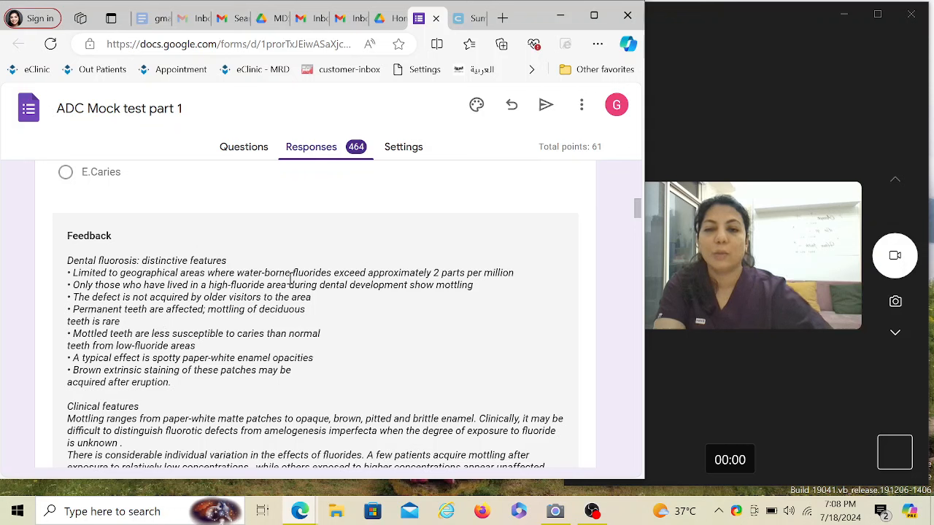
mouse_move(442, 278)
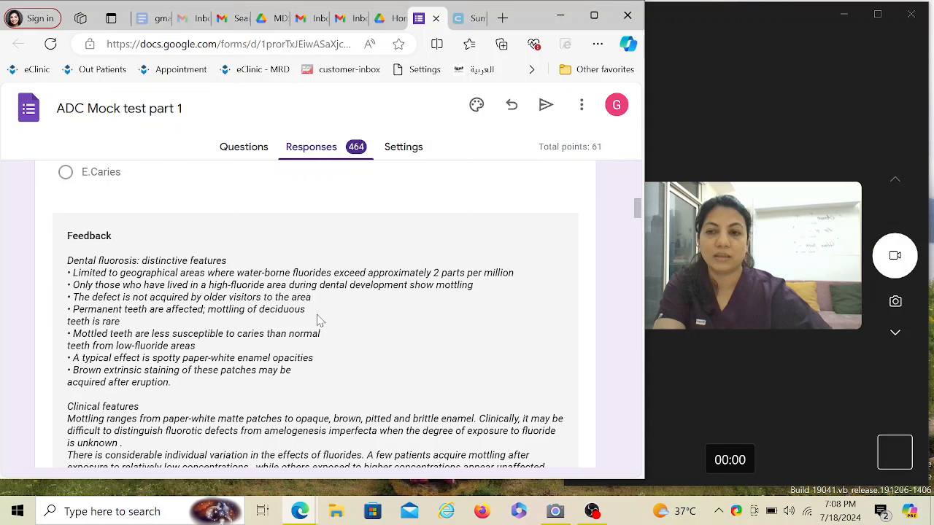
mouse_move(244, 347)
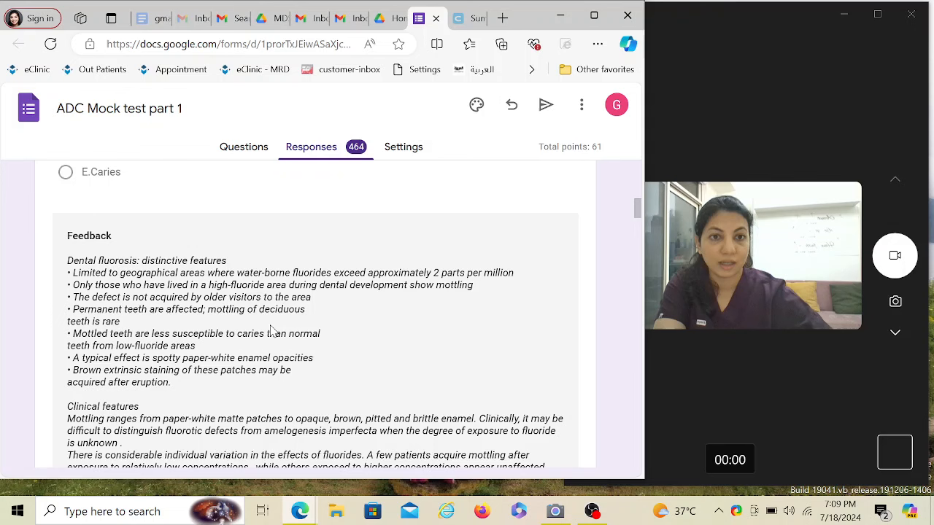
scroll("down", 3)
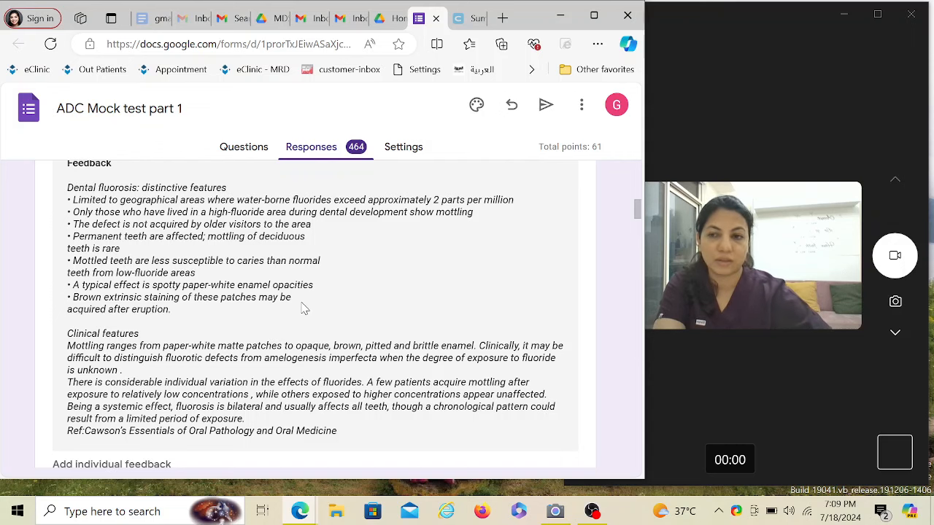
scroll("down", 3)
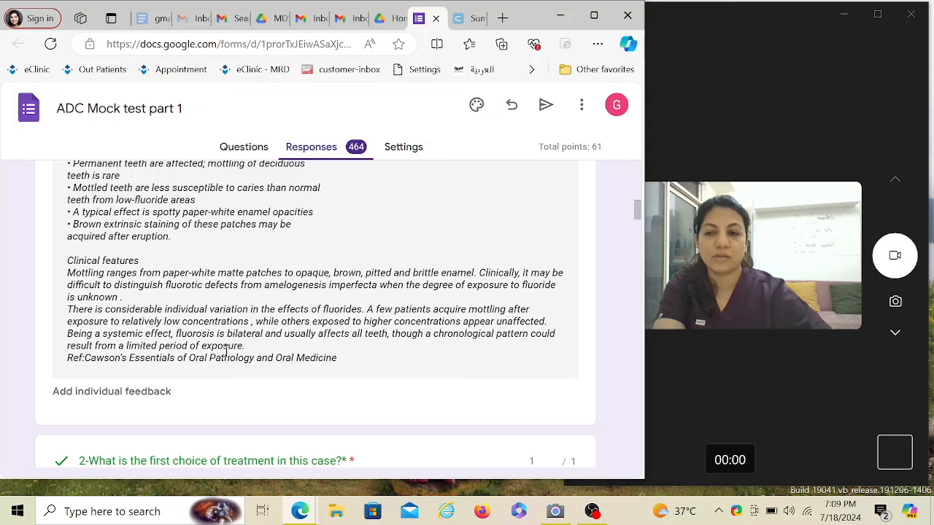
mouse_move(261, 362)
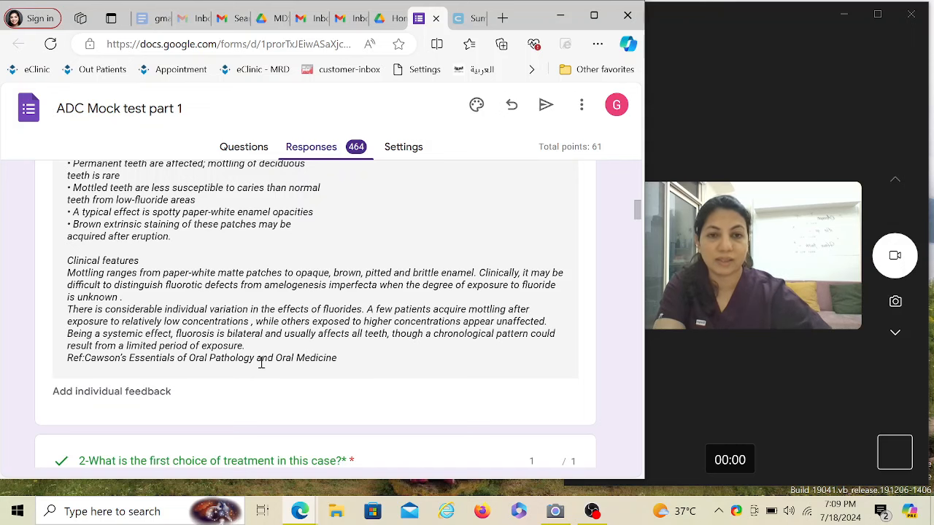
scroll("down", 3)
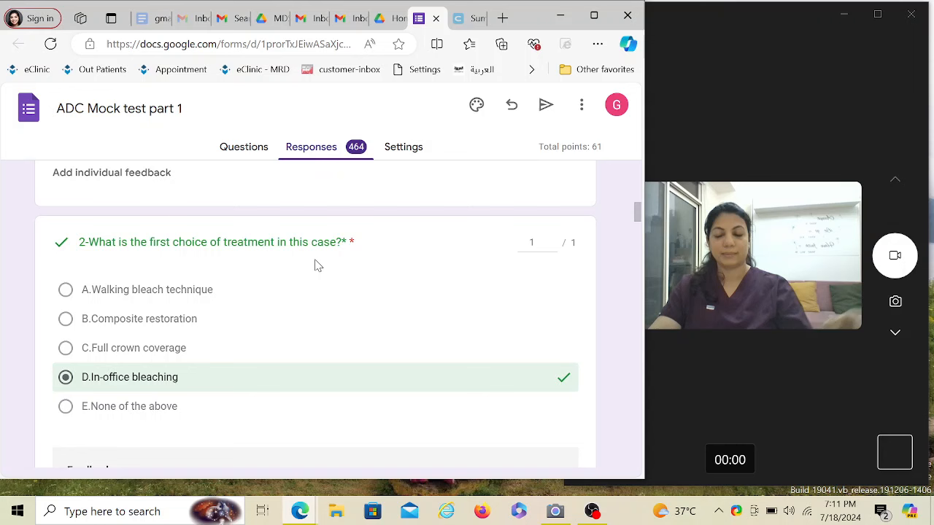
scroll("down", 3)
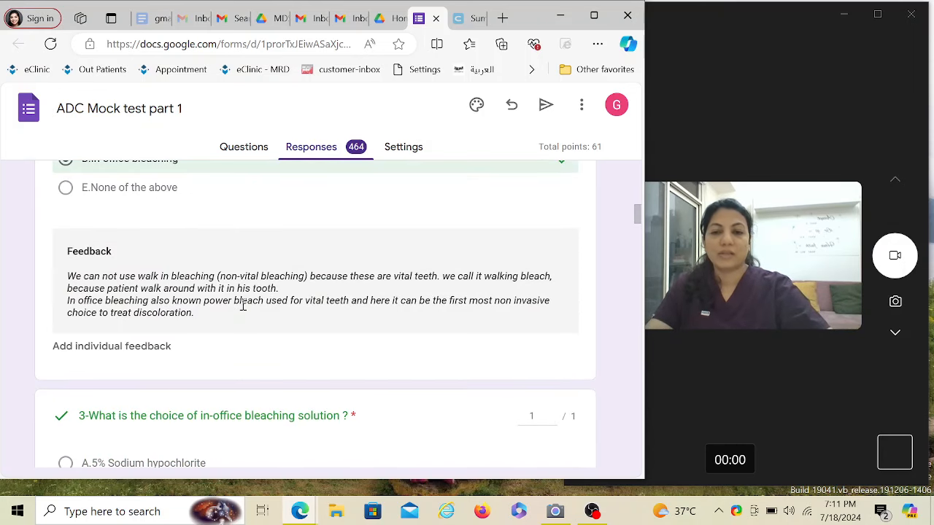
scroll("down", 3)
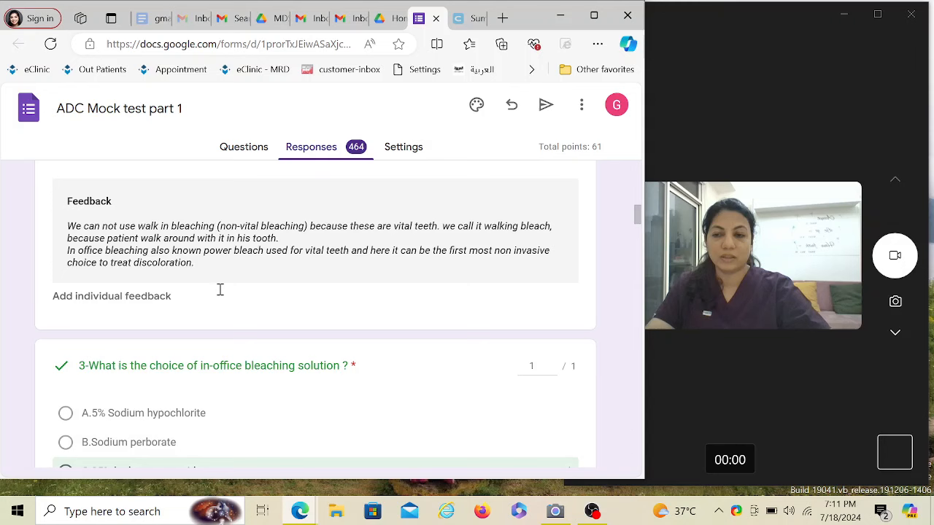
scroll("down", 3)
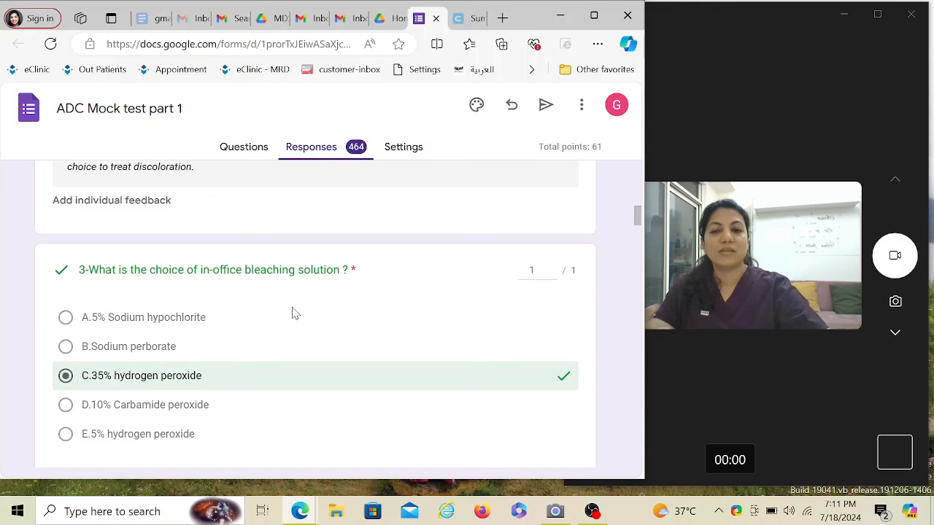
scroll("down", 3)
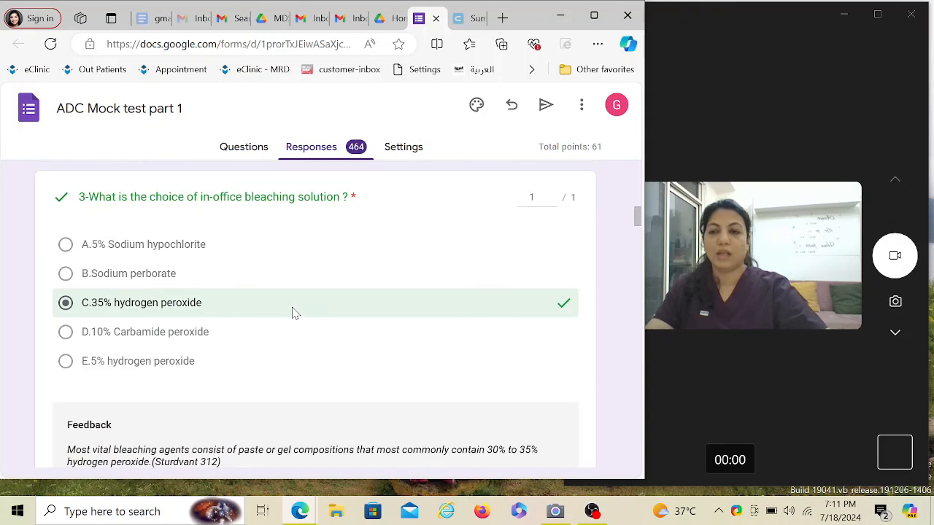
mouse_move(306, 282)
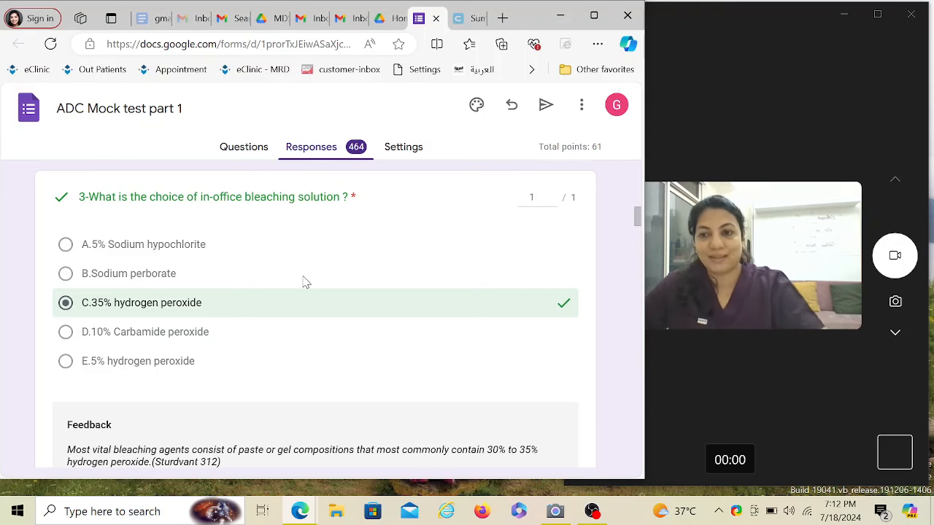
scroll("down", 3)
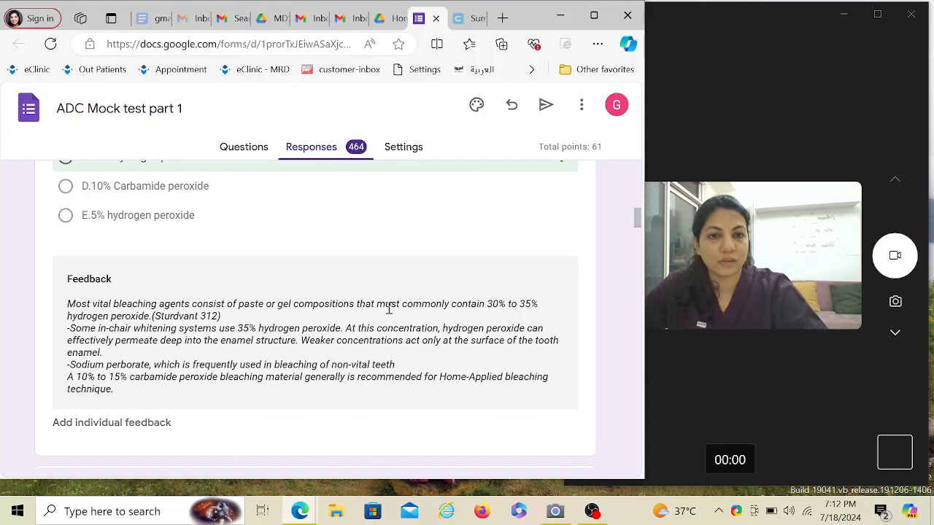
scroll("down", 3)
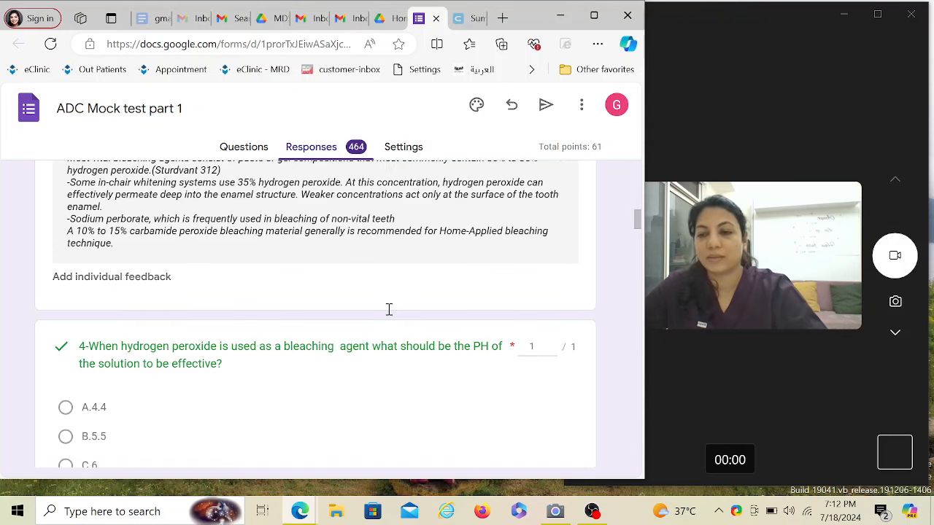
scroll("down", 3)
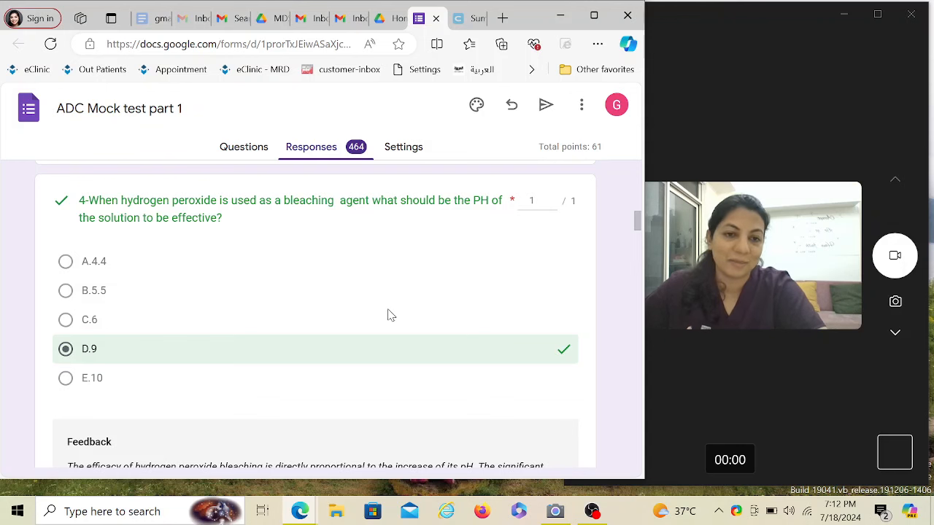
scroll("down", 3)
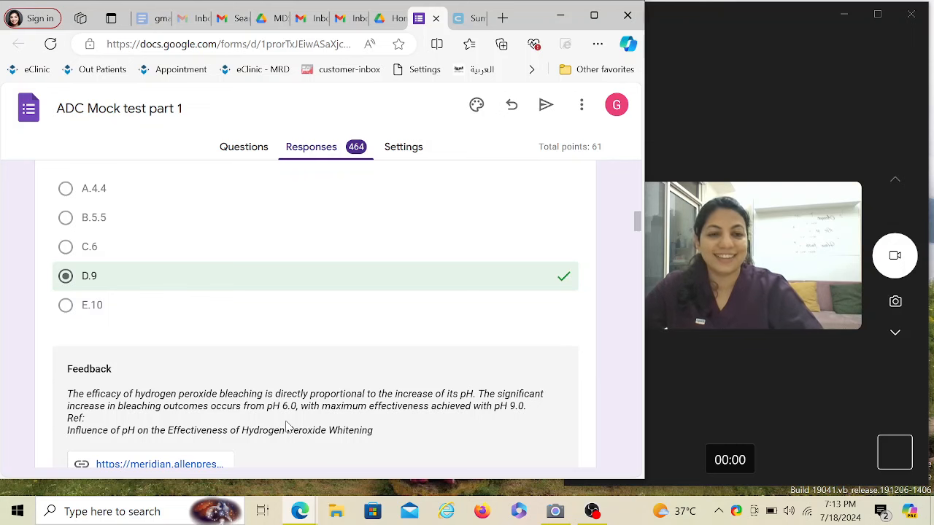
scroll("down", 3)
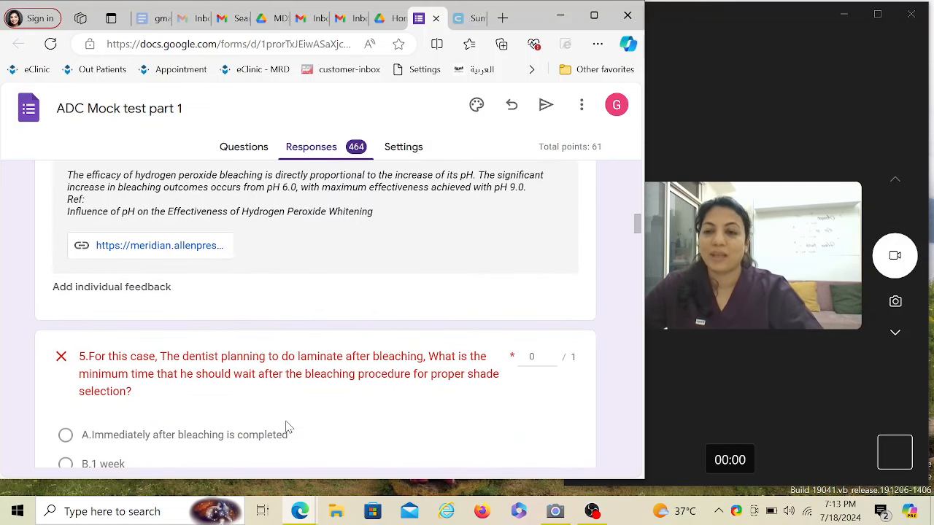
scroll("down", 3)
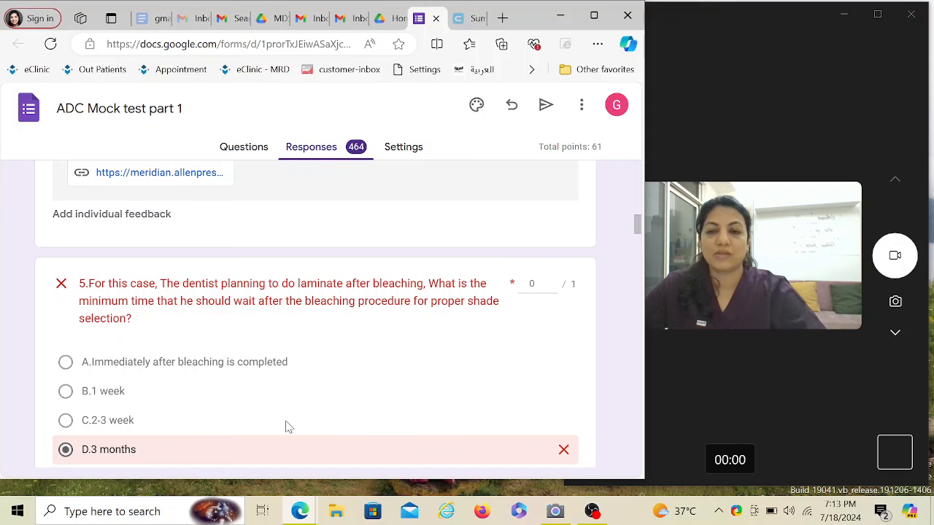
scroll("down", 3)
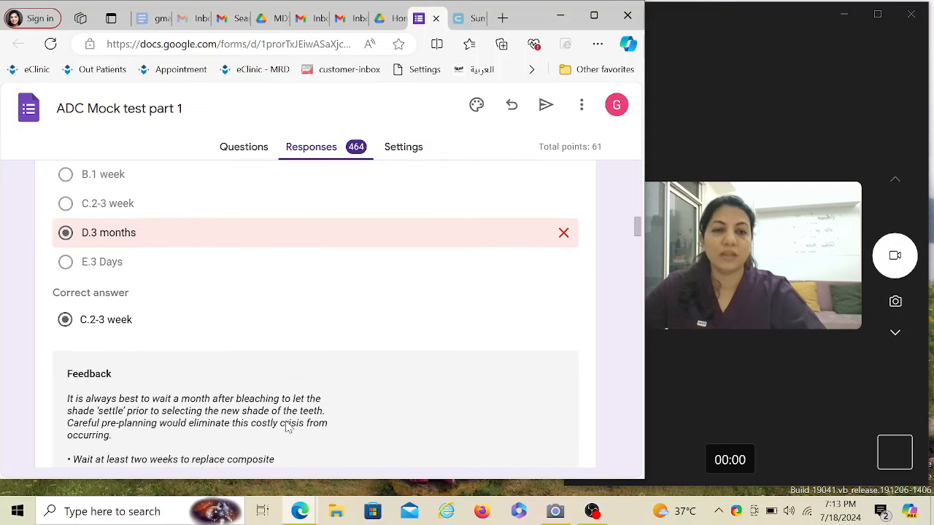
scroll("down", 3)
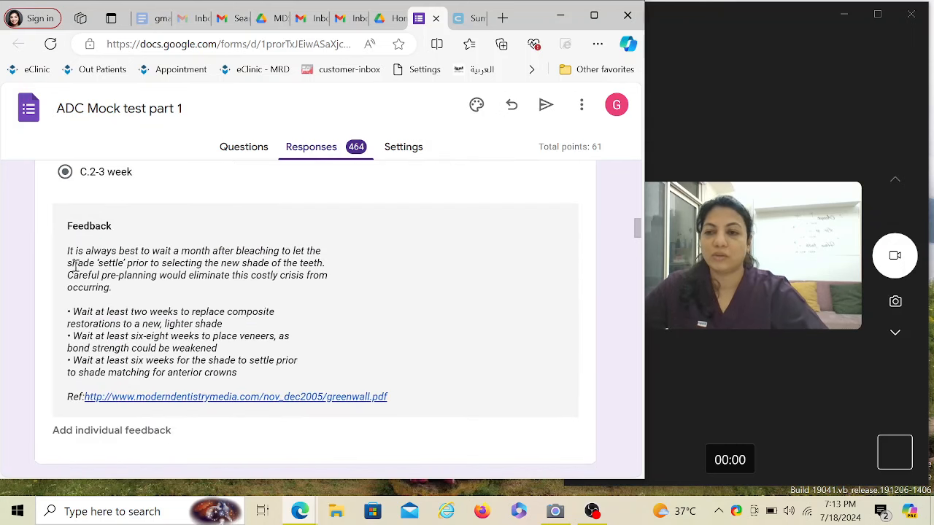
mouse_move(377, 278)
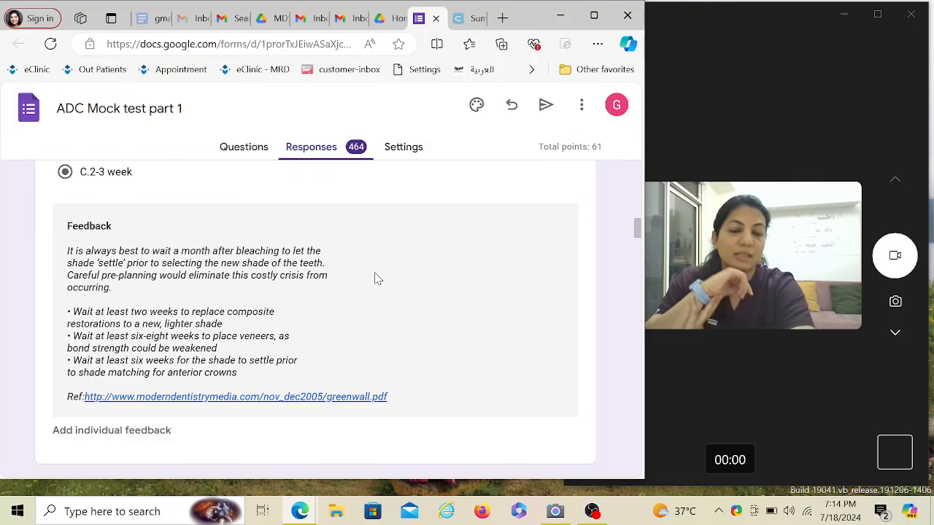
scroll("up", 3)
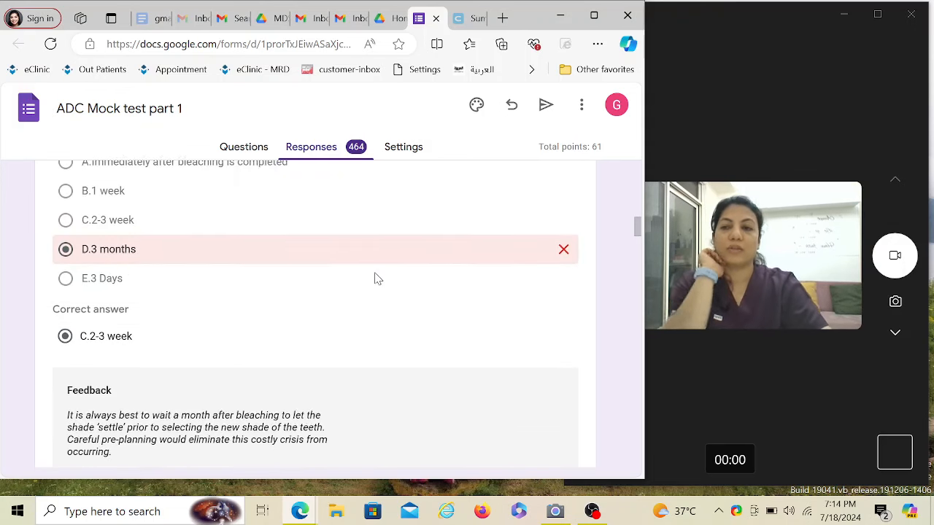
scroll("up", 3)
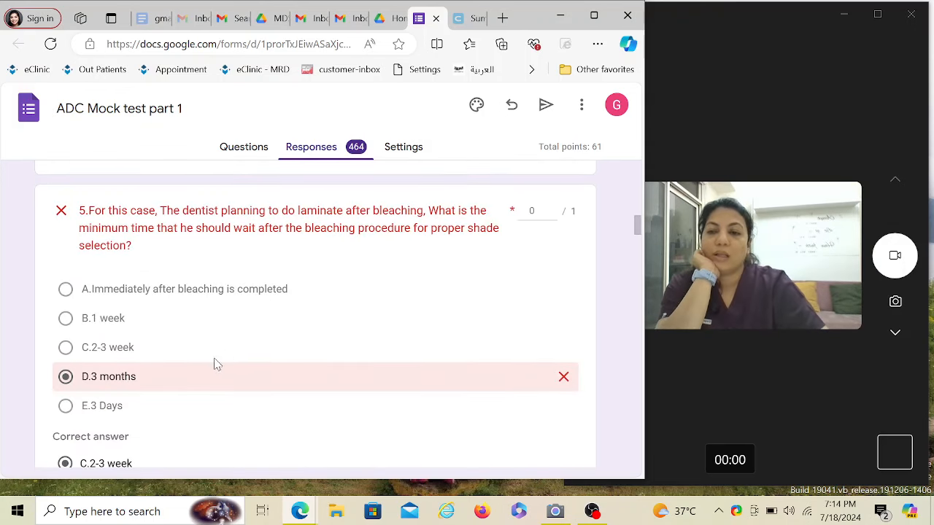
mouse_move(150, 389)
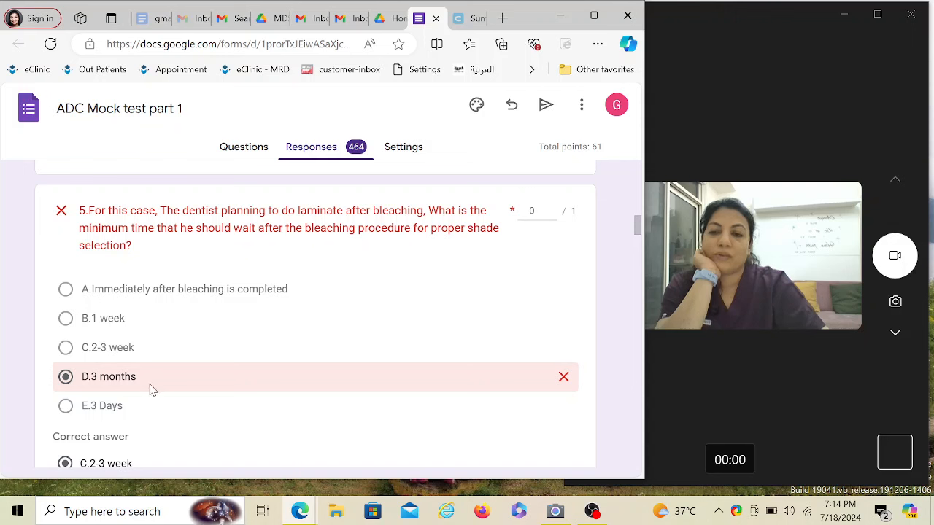
mouse_move(186, 321)
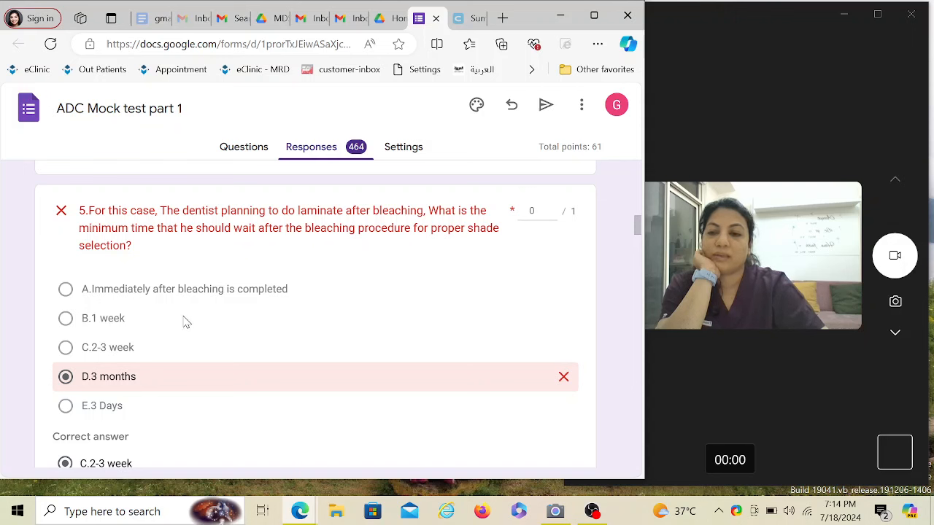
mouse_move(240, 302)
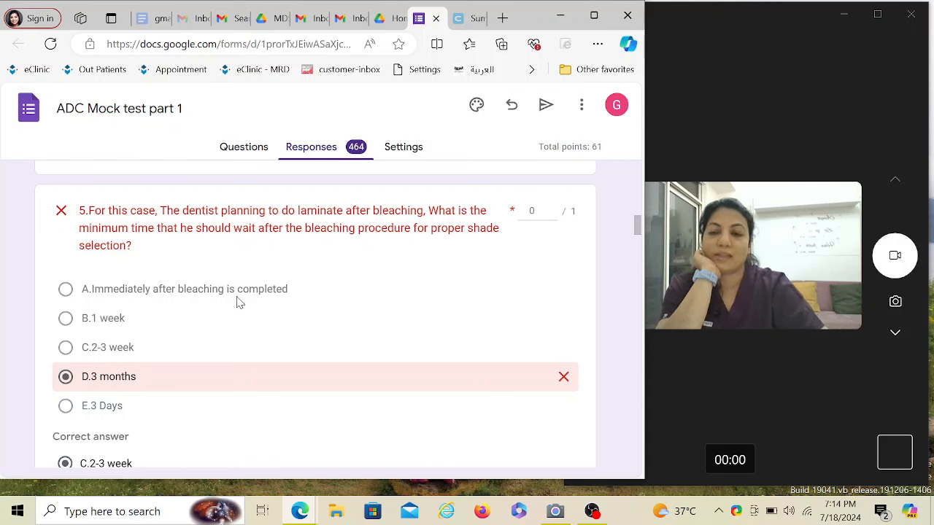